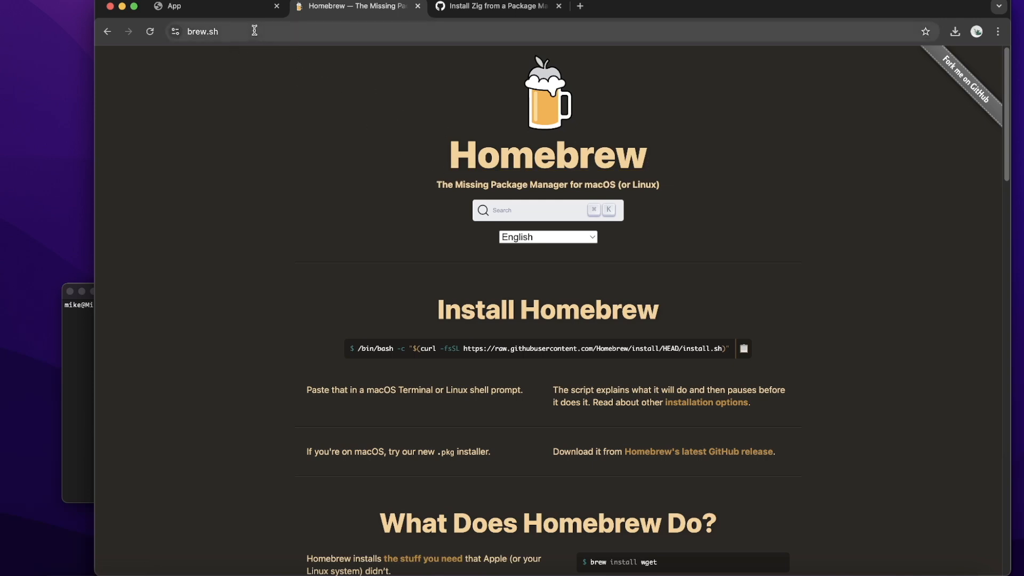
Select the brew.sh address in Chrome, then bring the Terminal window to the front.
left_click(203, 31)
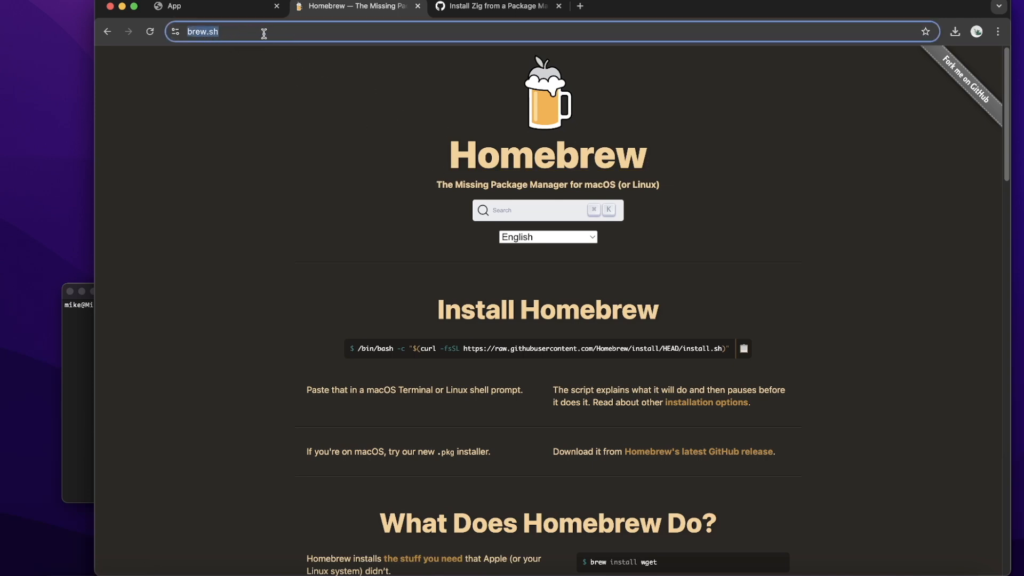
left_click(744, 348)
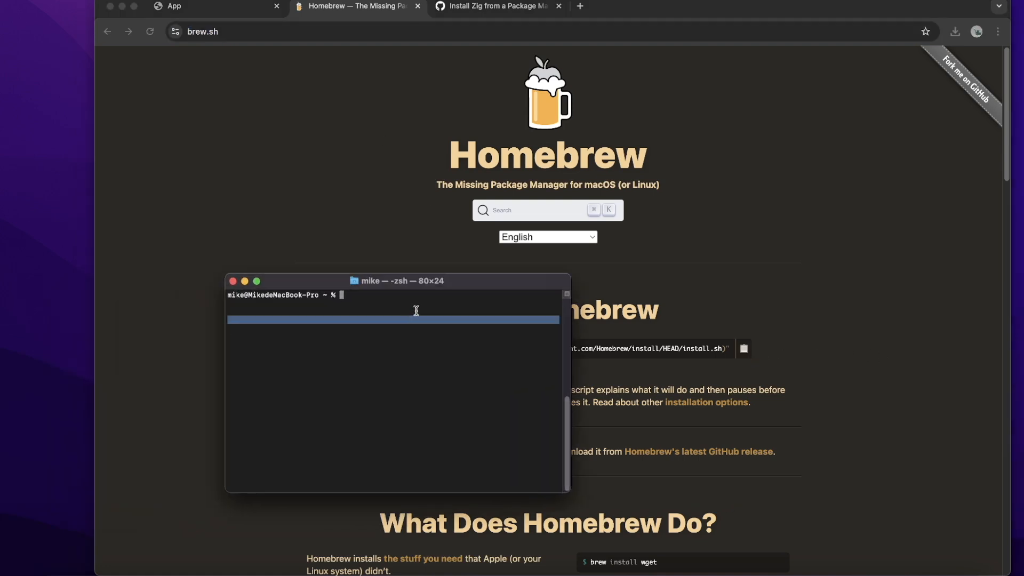
Run the /bin/bash curl Homebrew install script and confirm it through to completion.
type("/bin/bash -c \"$(curl -fsSL https://raw.githubusercontent.com/Homebrew/install/HEAD/install.sh)\"")
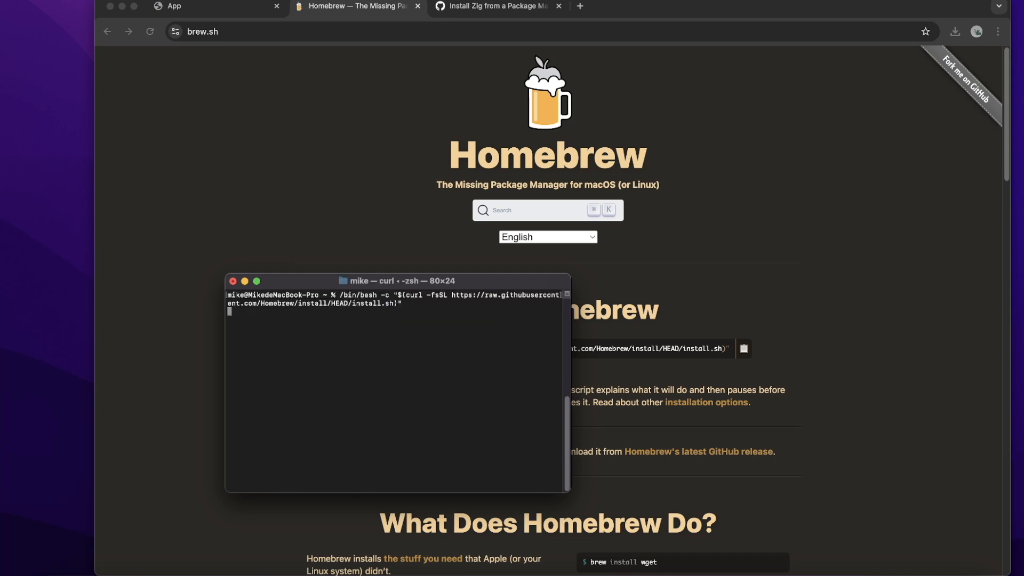
key("enter")
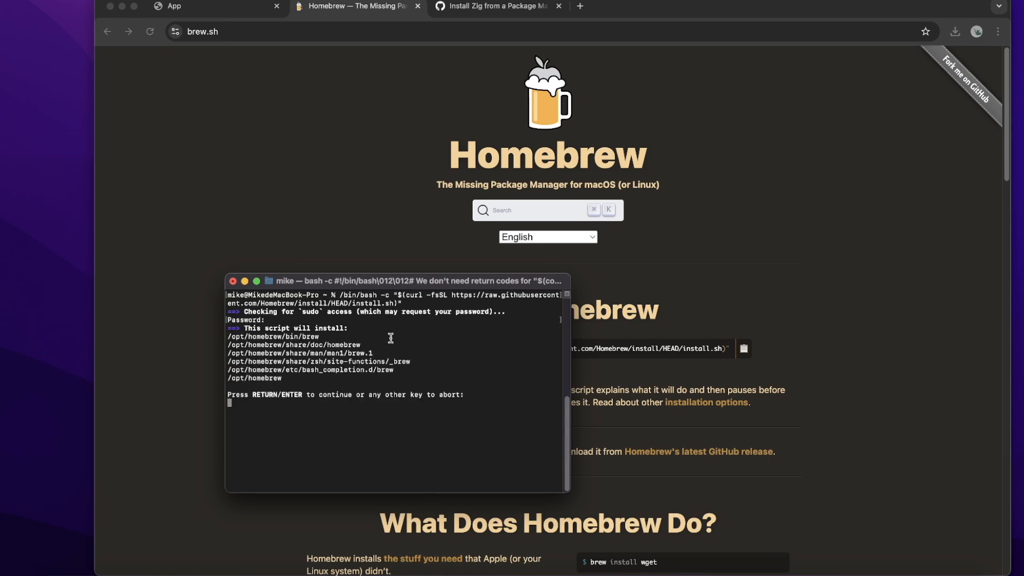
key("Return")
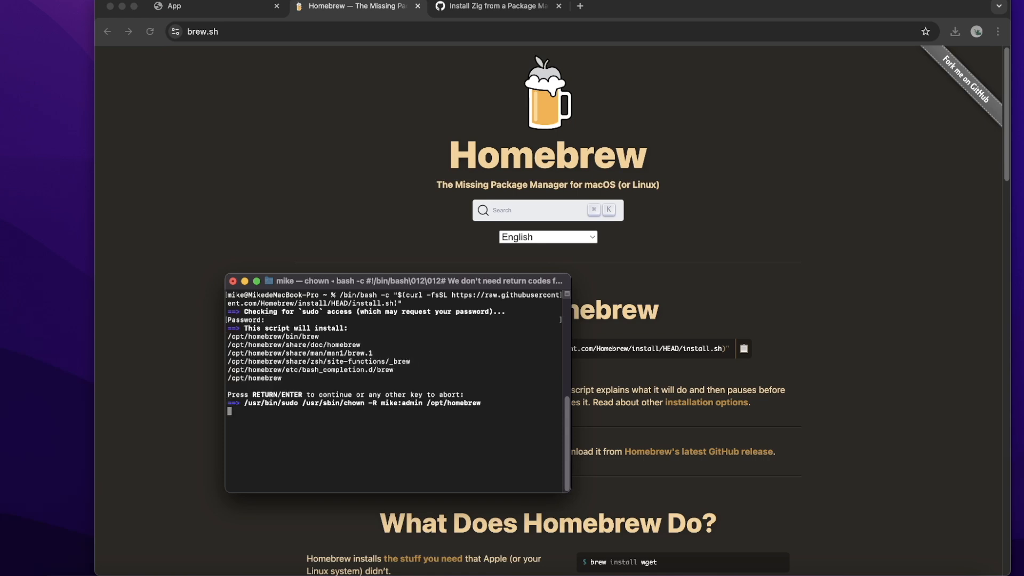
key("return")
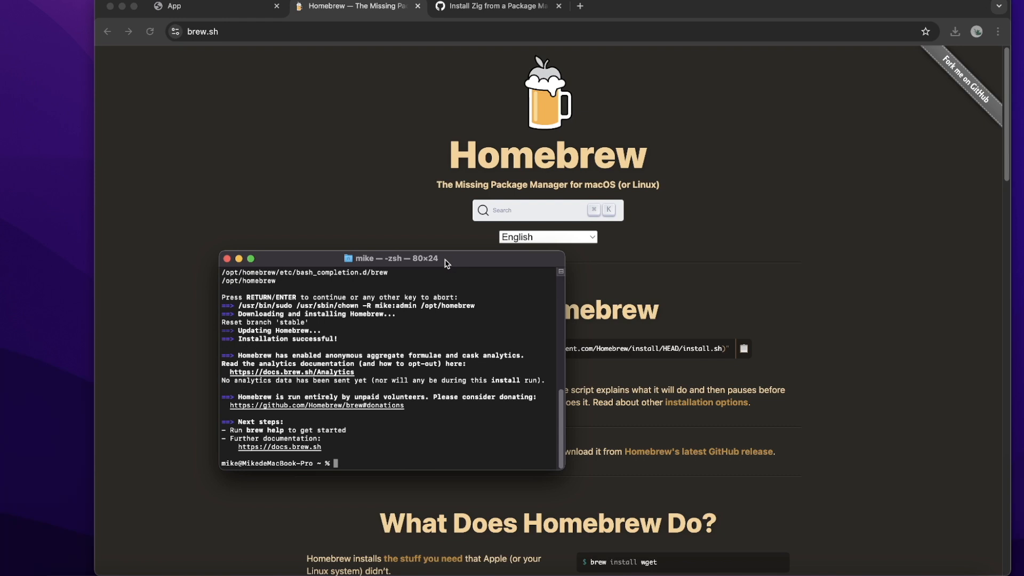
Check the Homebrew version with brew -v, showing 4.3.14.
type("brew -")
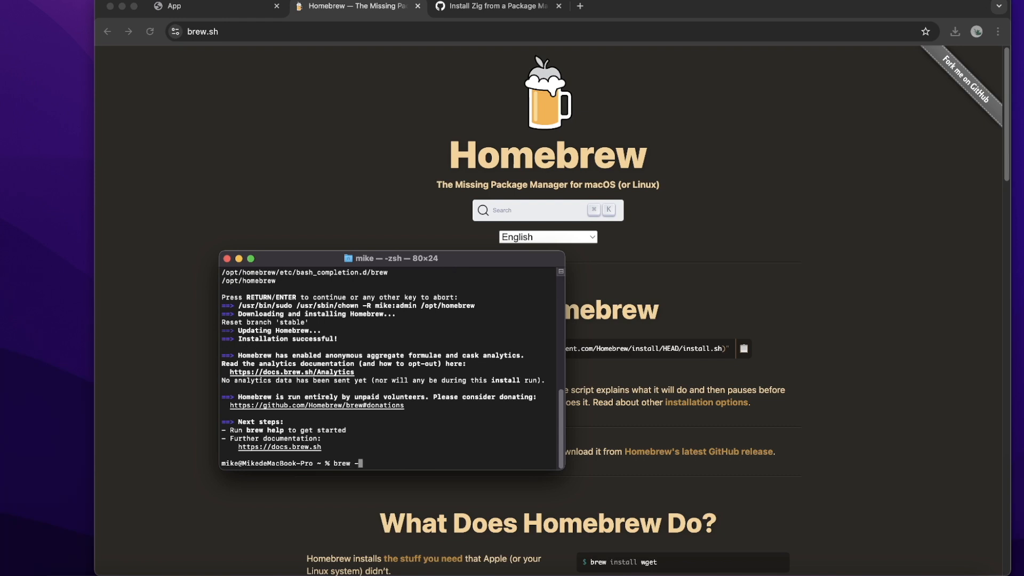
type("v")
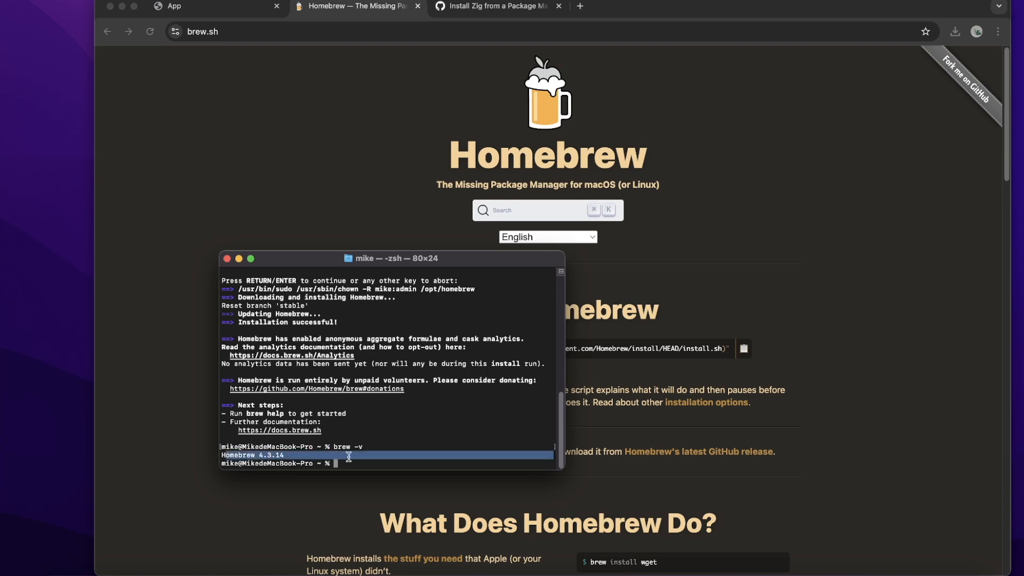
Install Zig 0.13.0 with 'brew install zig' and type 'zig version' at the prompt.
type("r")
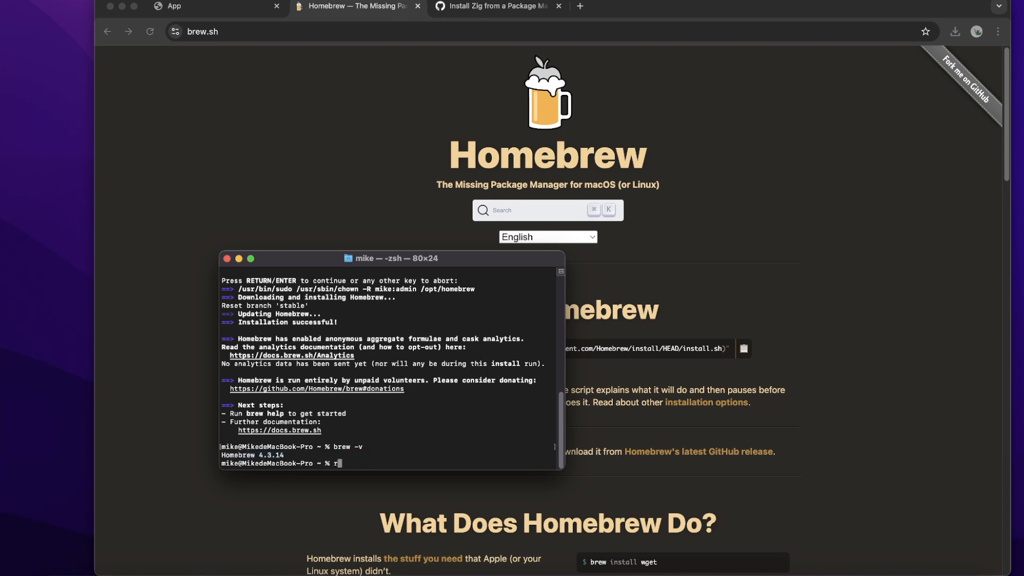
type("brew")
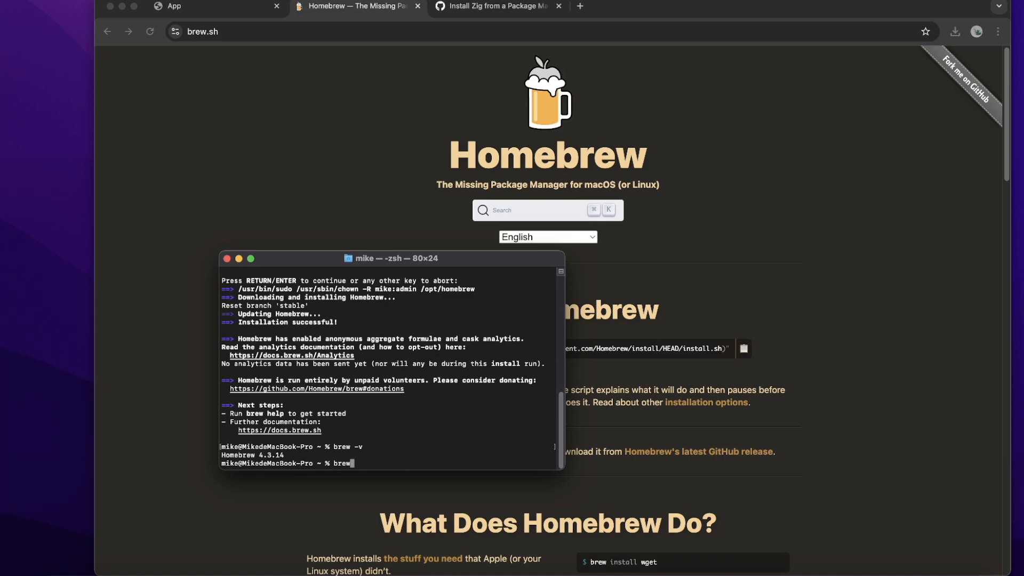
type("install zig")
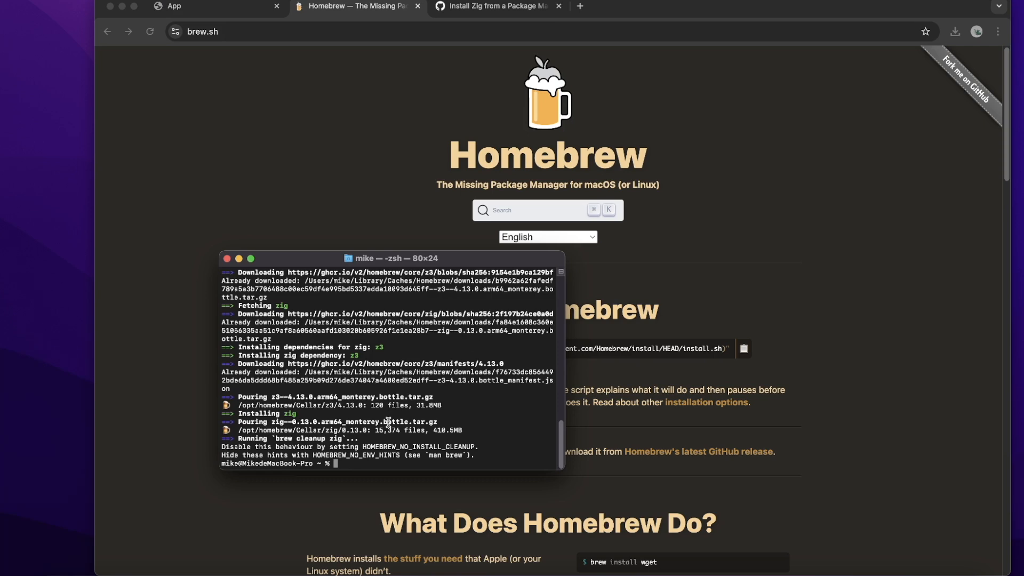
type("zig vers")
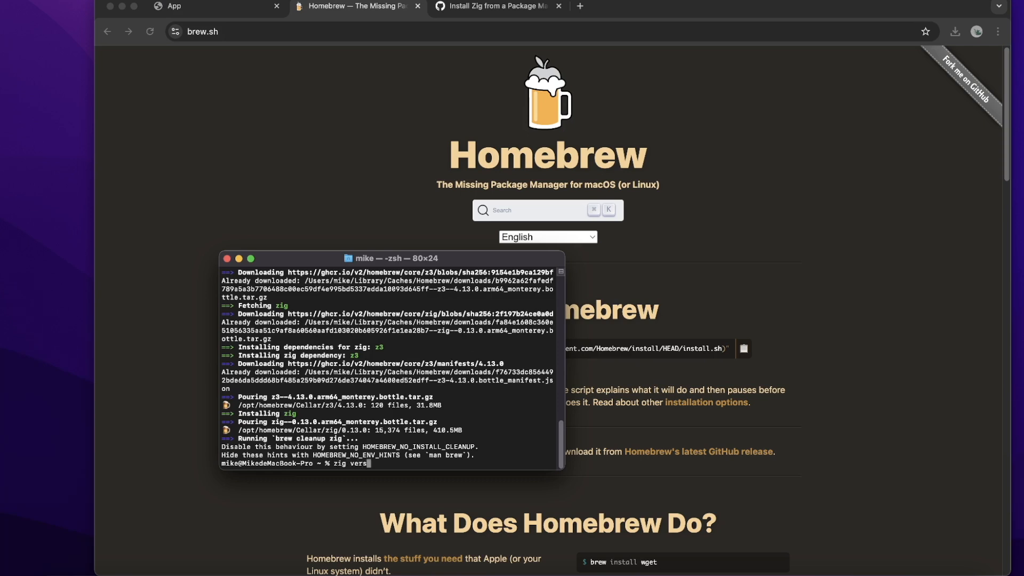
type("ion")
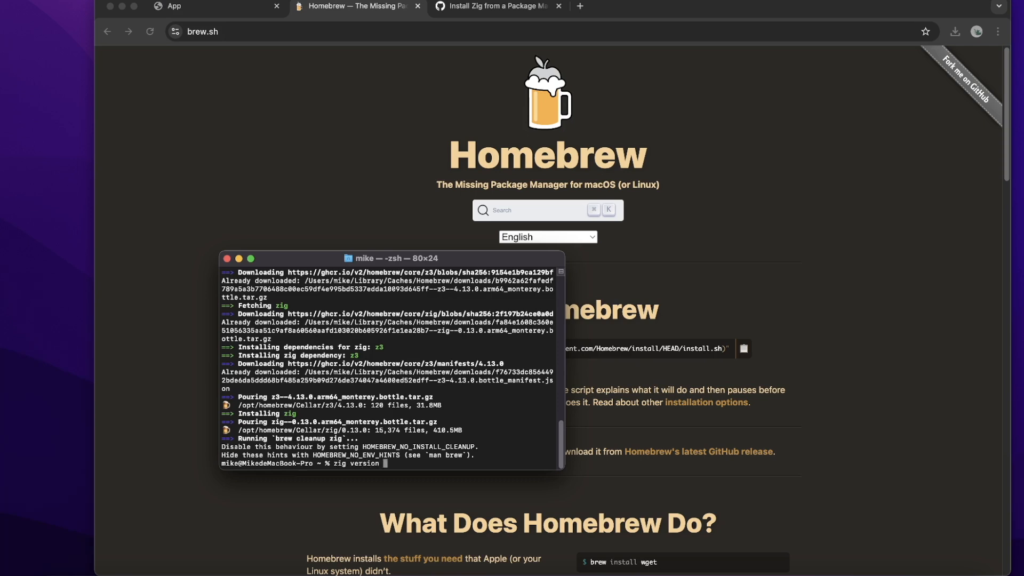